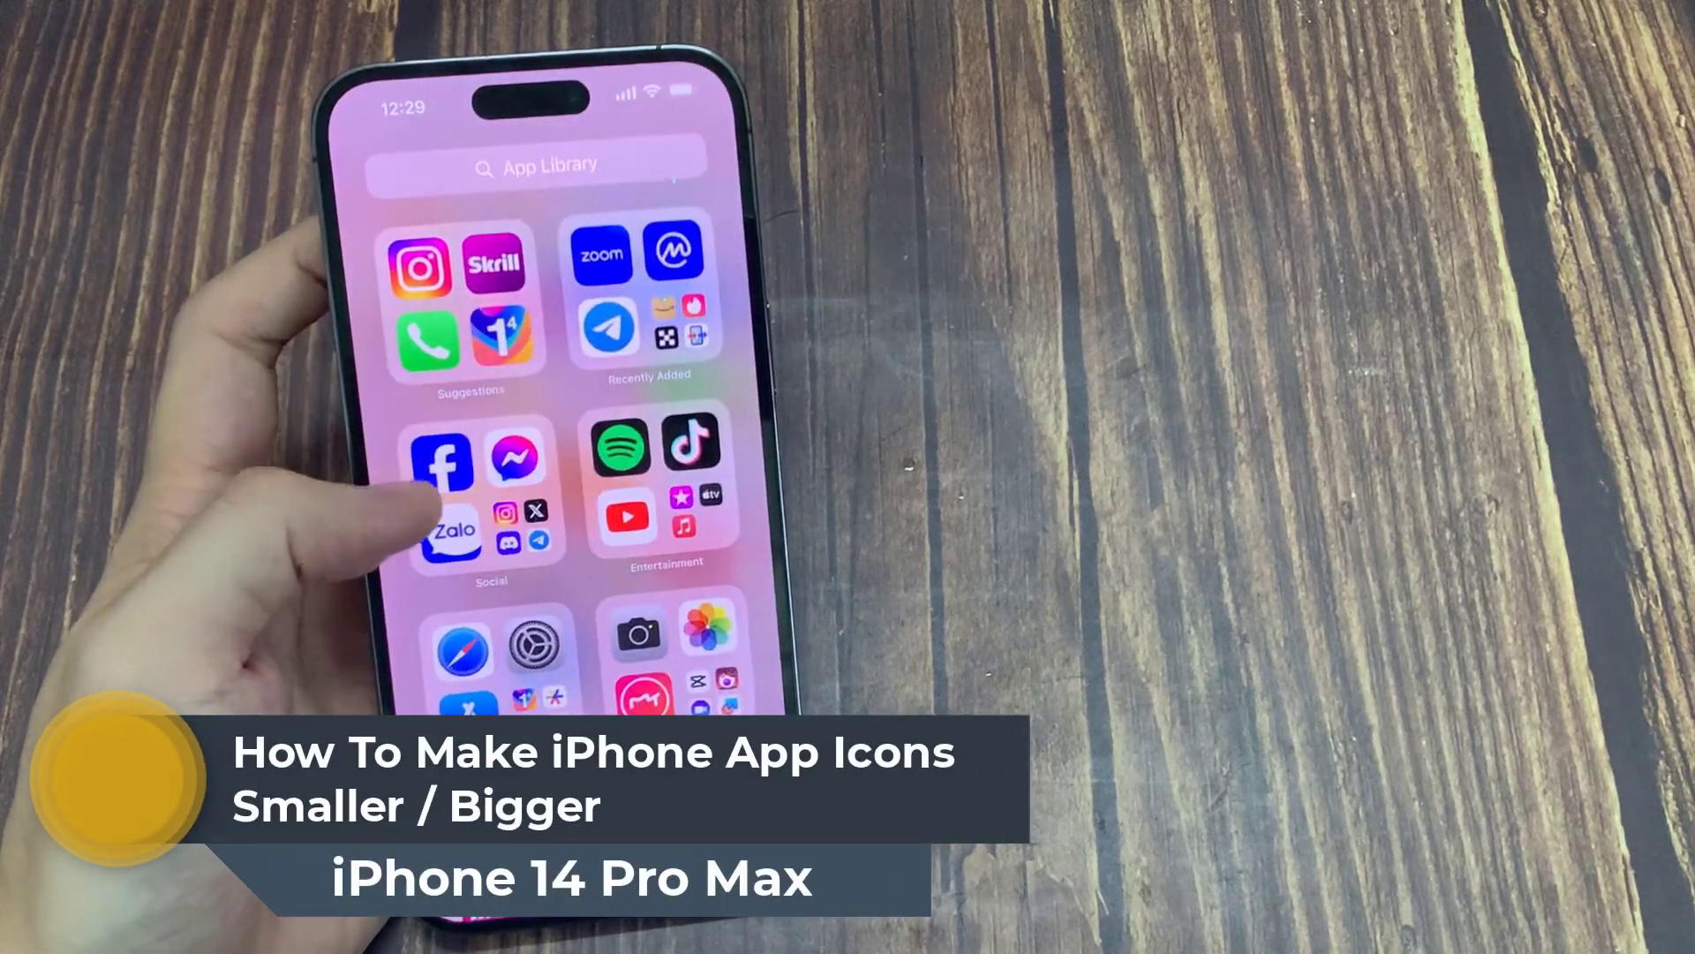
Swipe from the App Library back across the Home Screen pages to the first page.
scroll(left, 3)
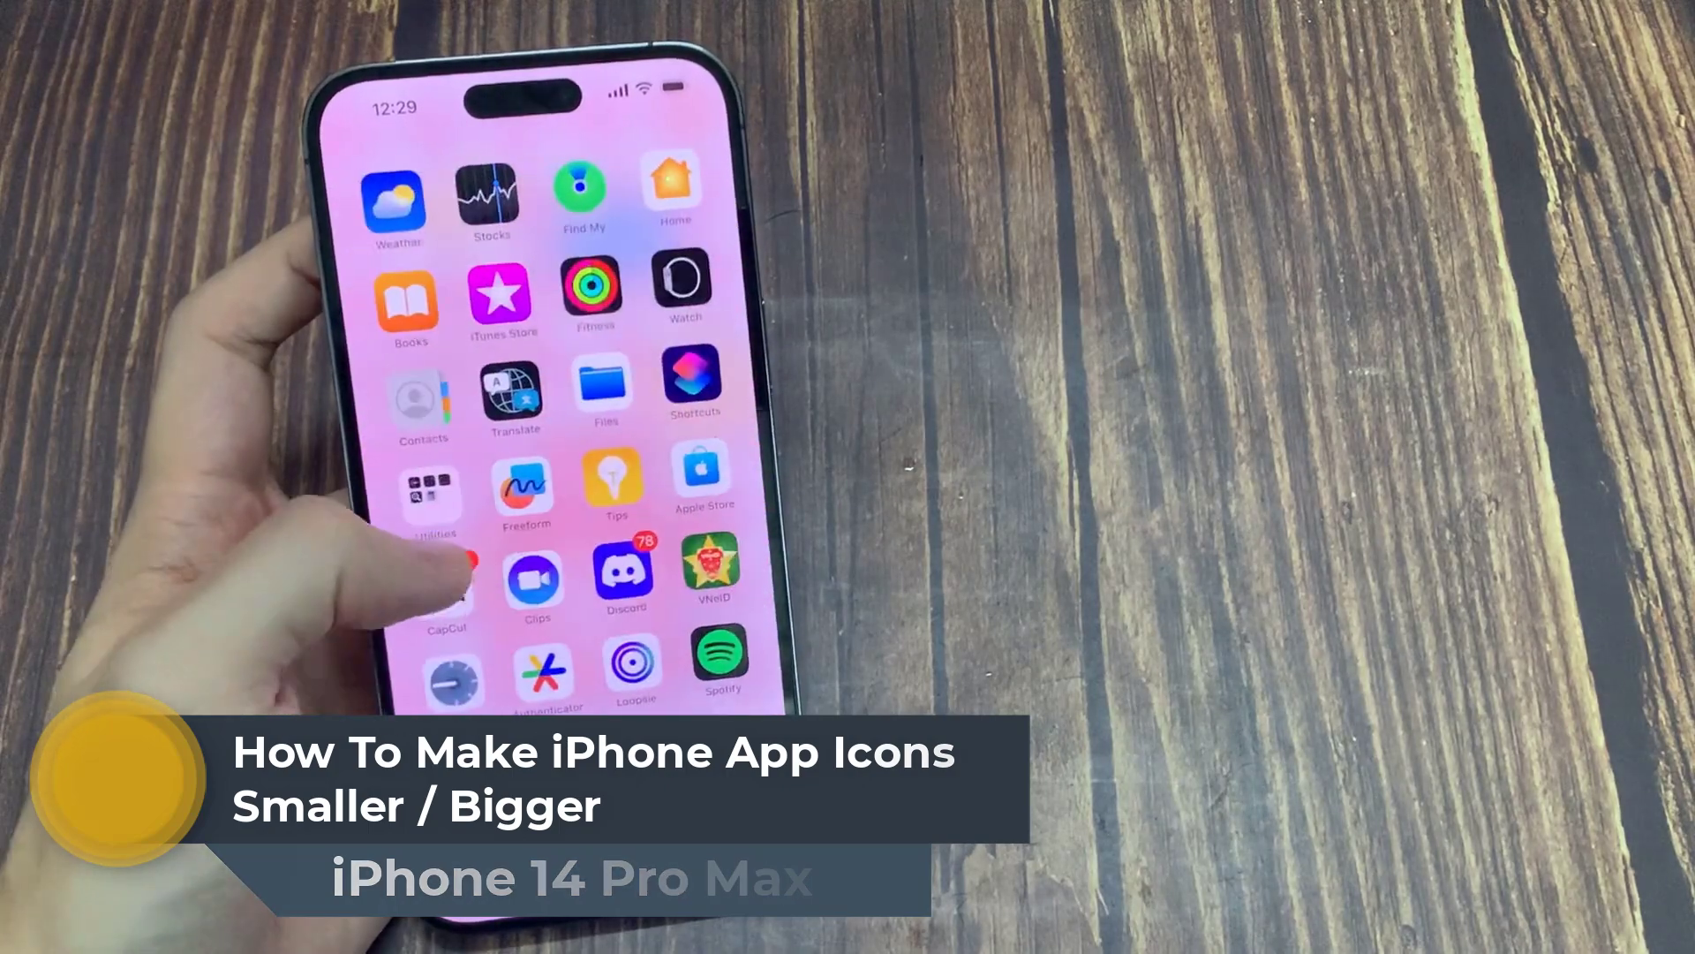
scroll(right, 3)
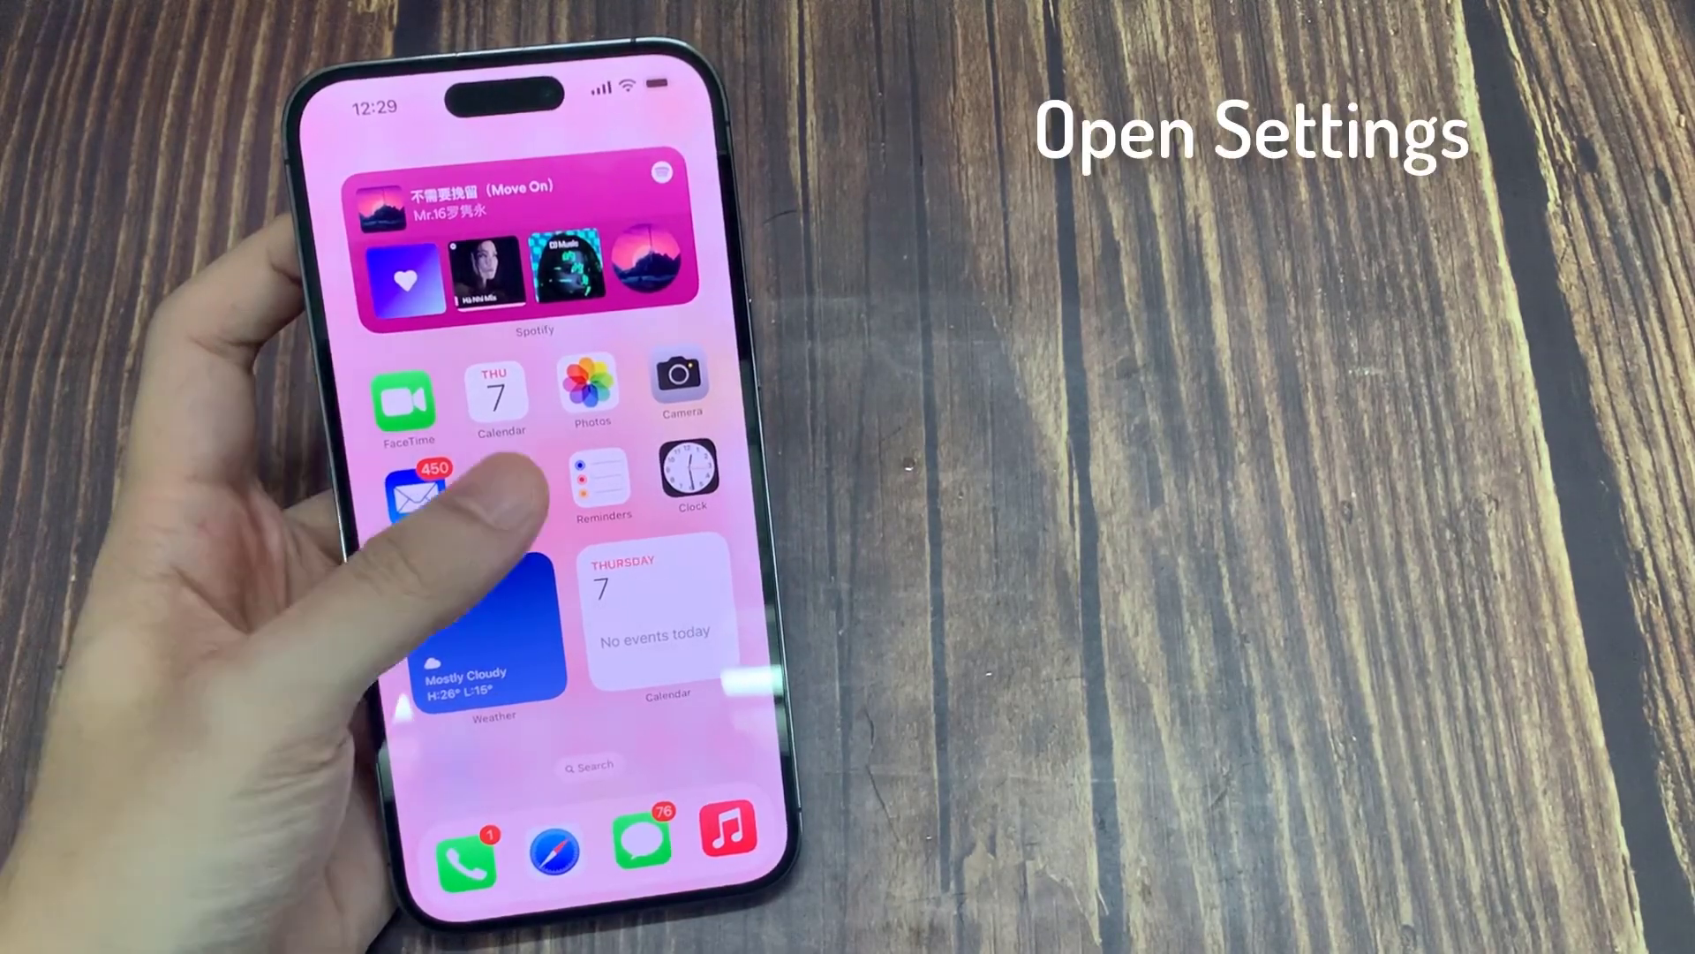
Launch Settings from its icon on the second Home Screen page.
scroll(left, 3)
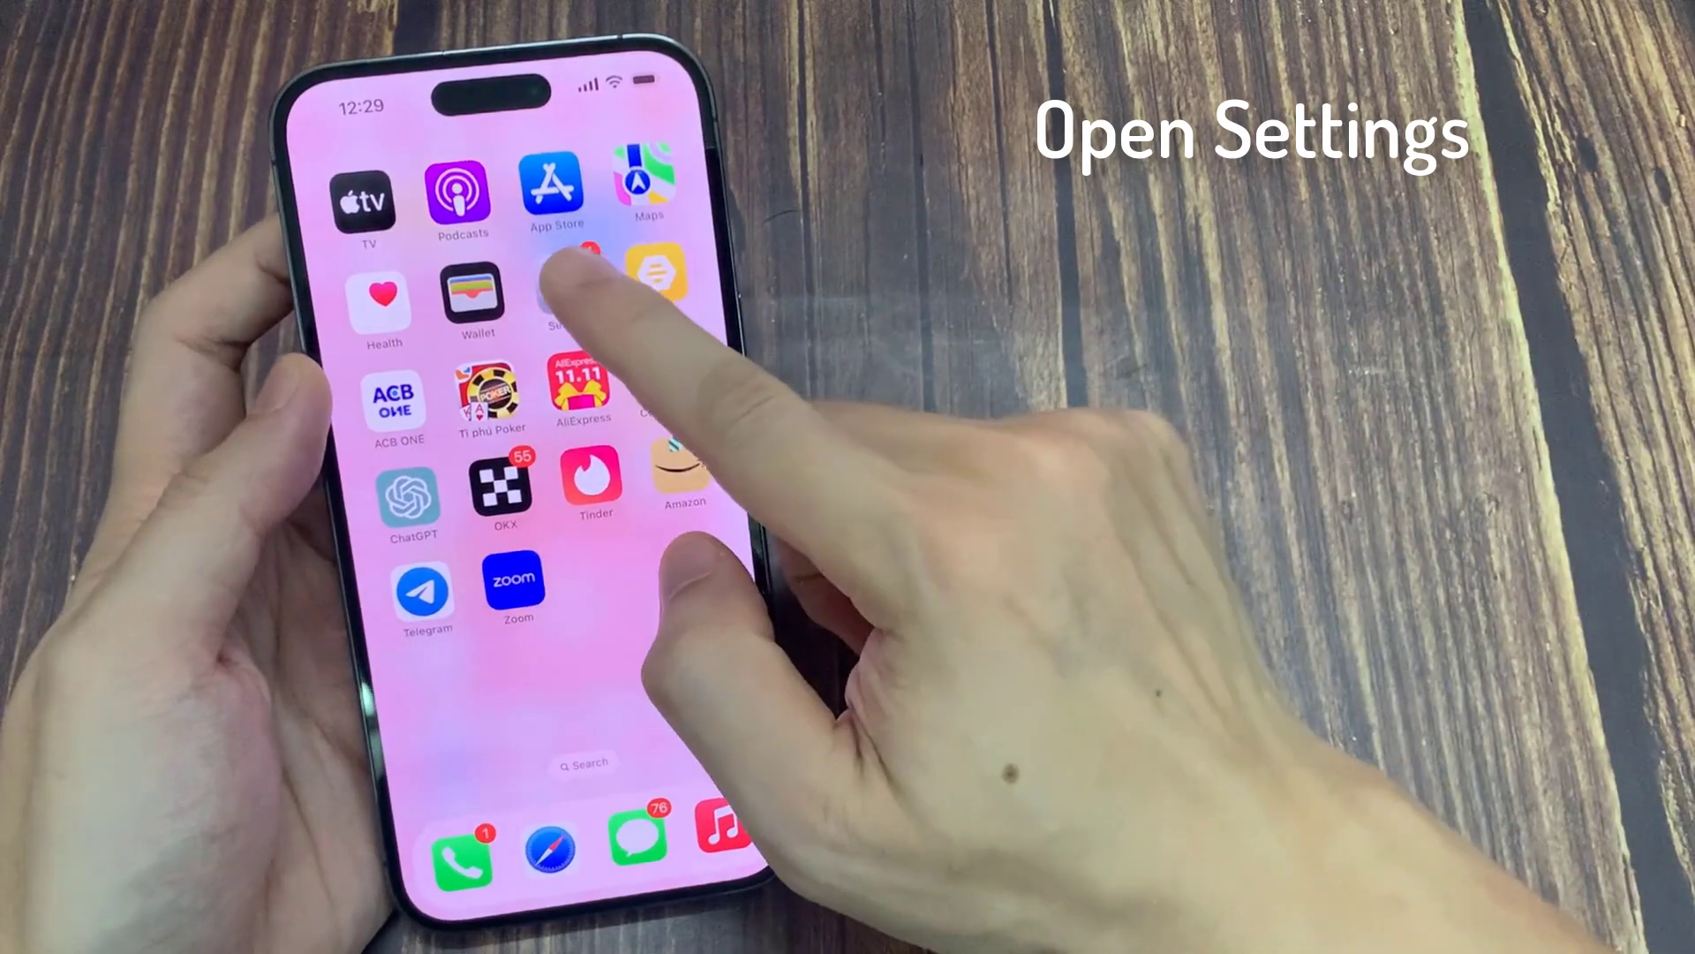
click(554, 292)
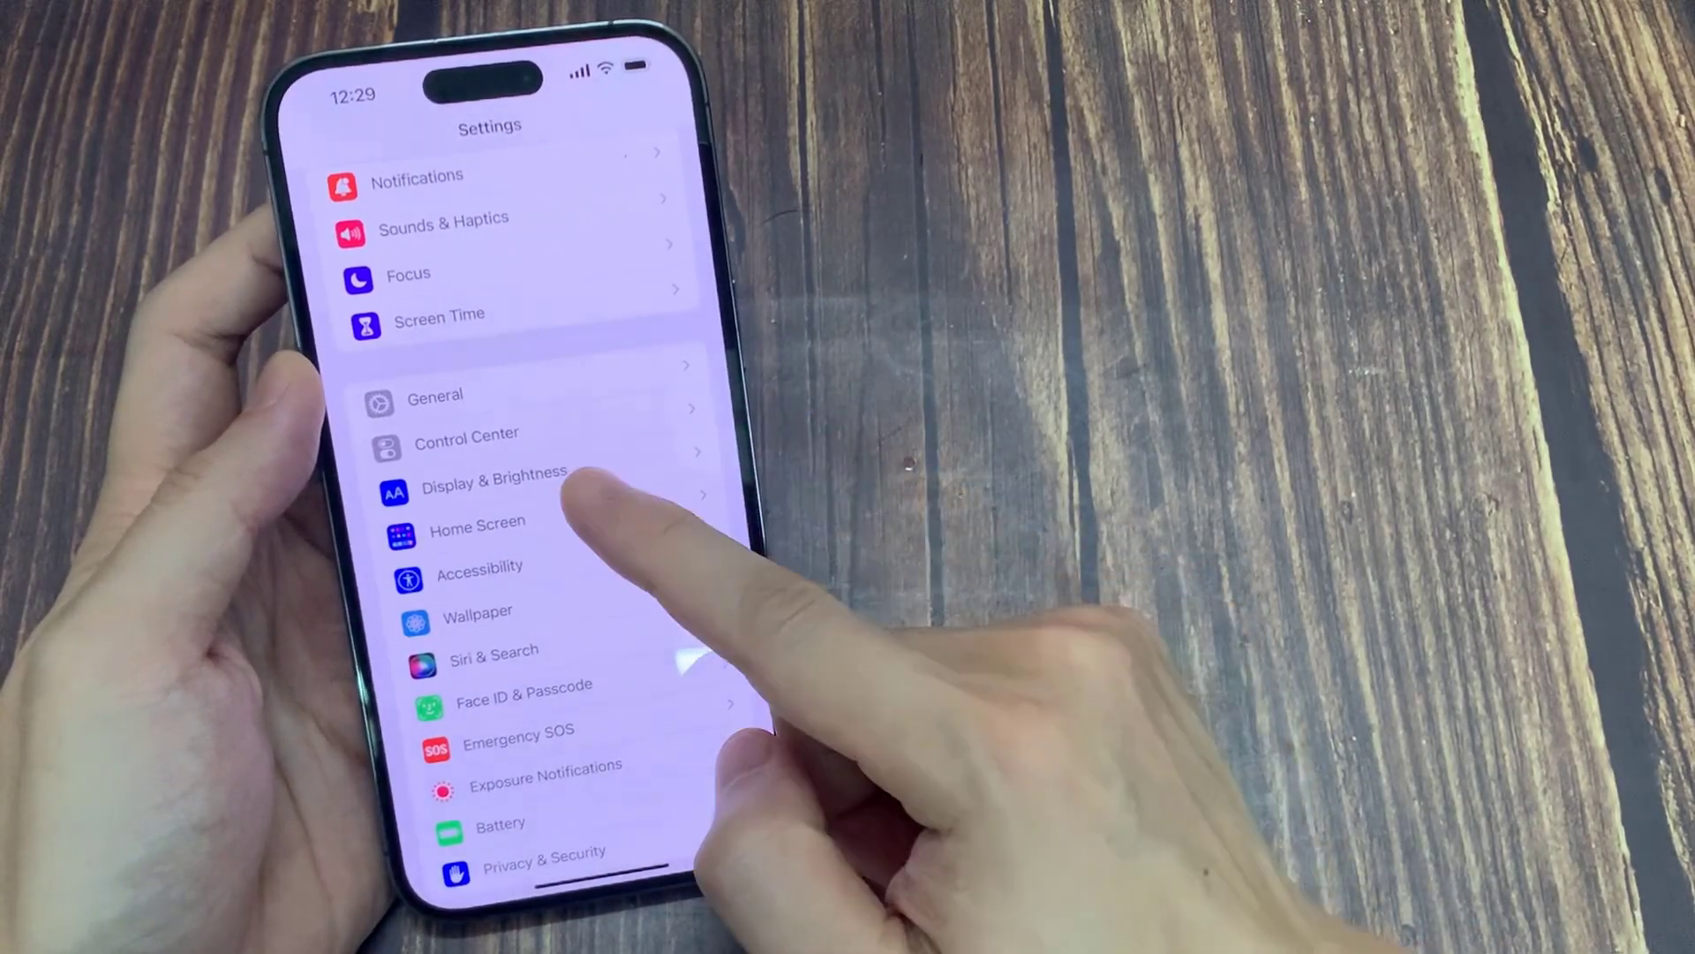
Reach the Display Zoom screen through Display & Brightness, with Default currently selected.
click(494, 472)
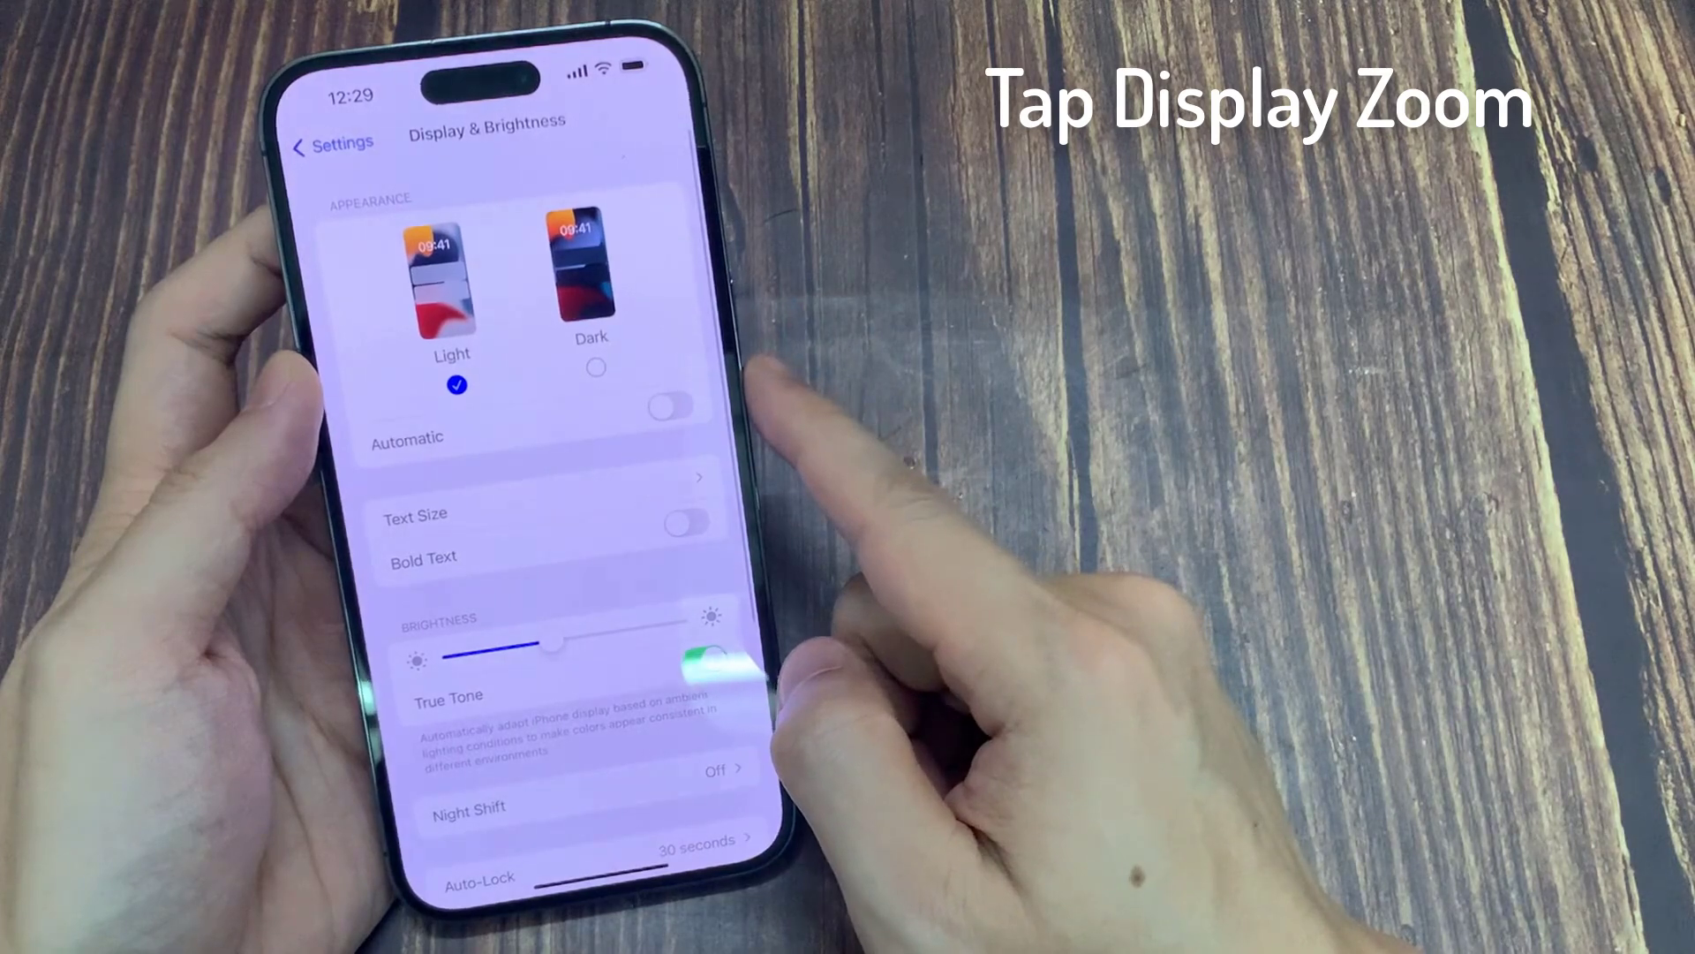
scroll(down, 3)
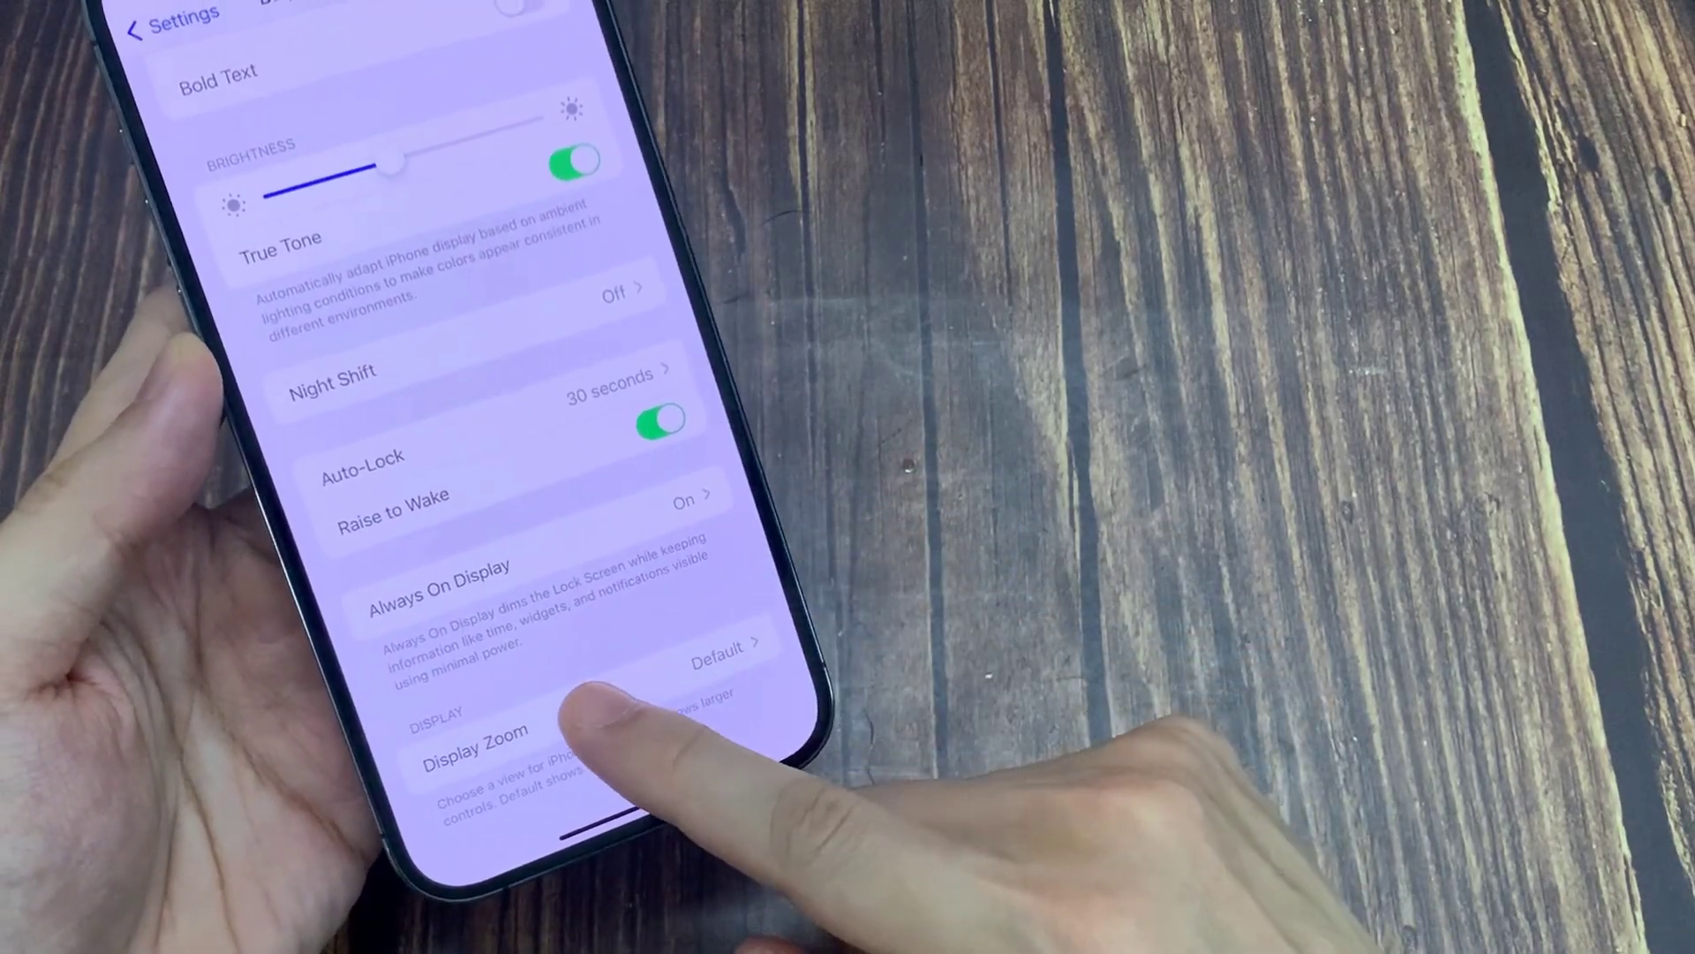
click(472, 729)
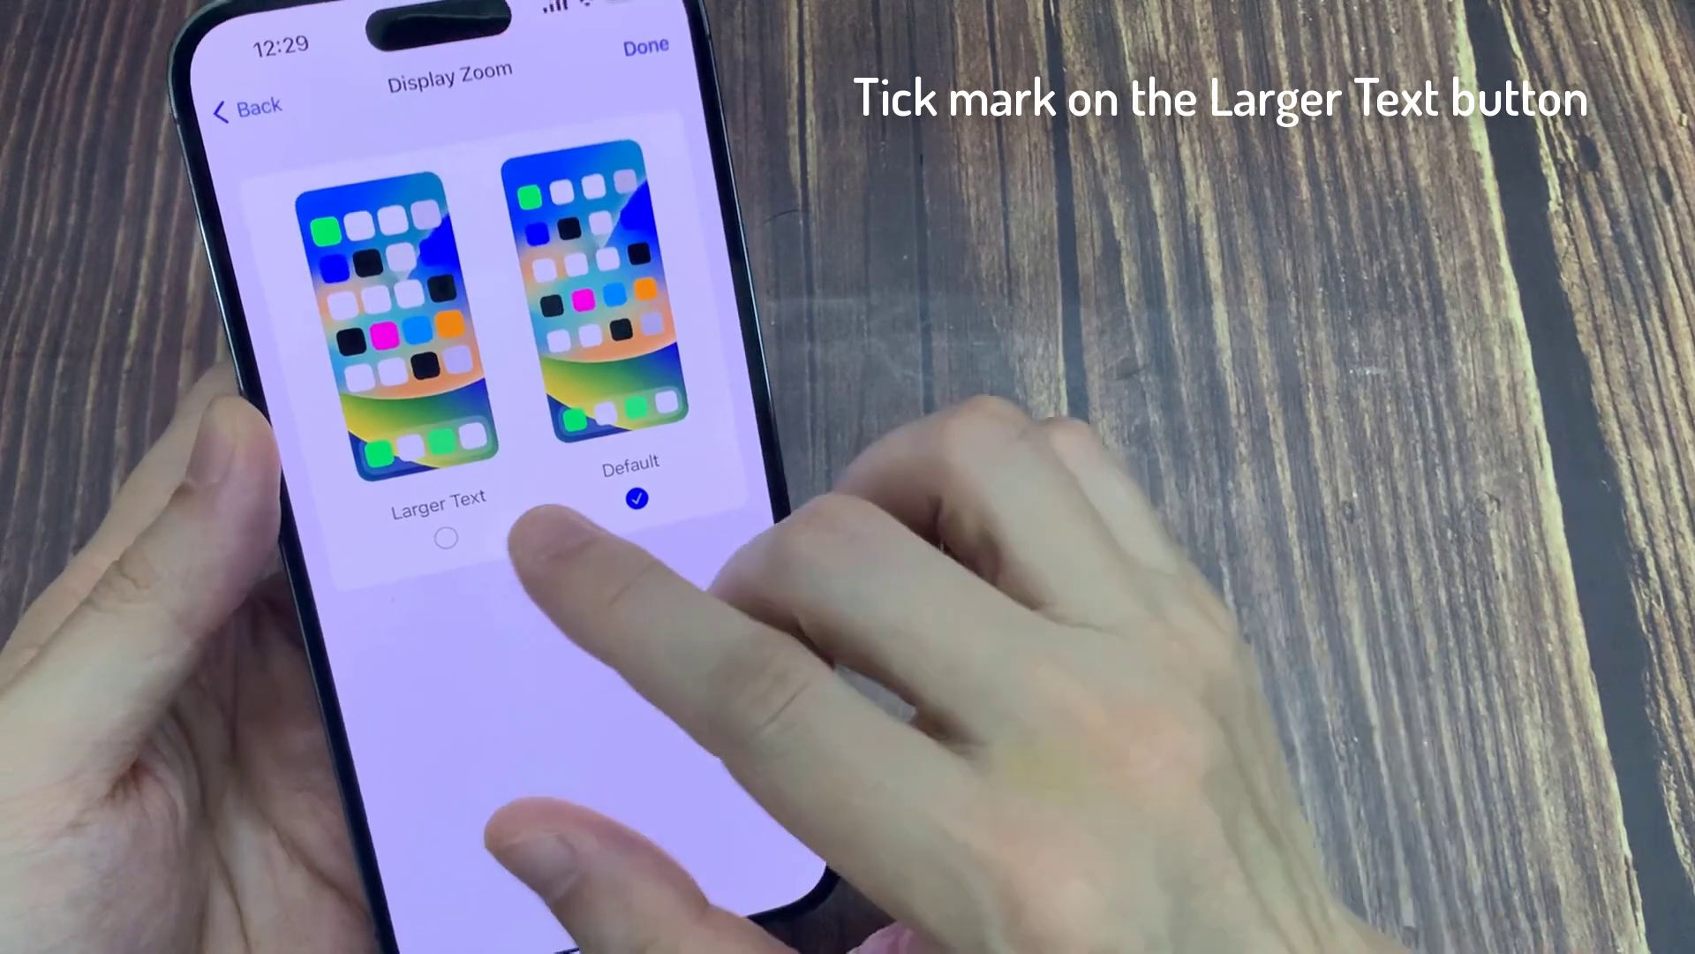
Select Larger Text as the Display Zoom and confirm with Done so icons enlarge.
click(444, 538)
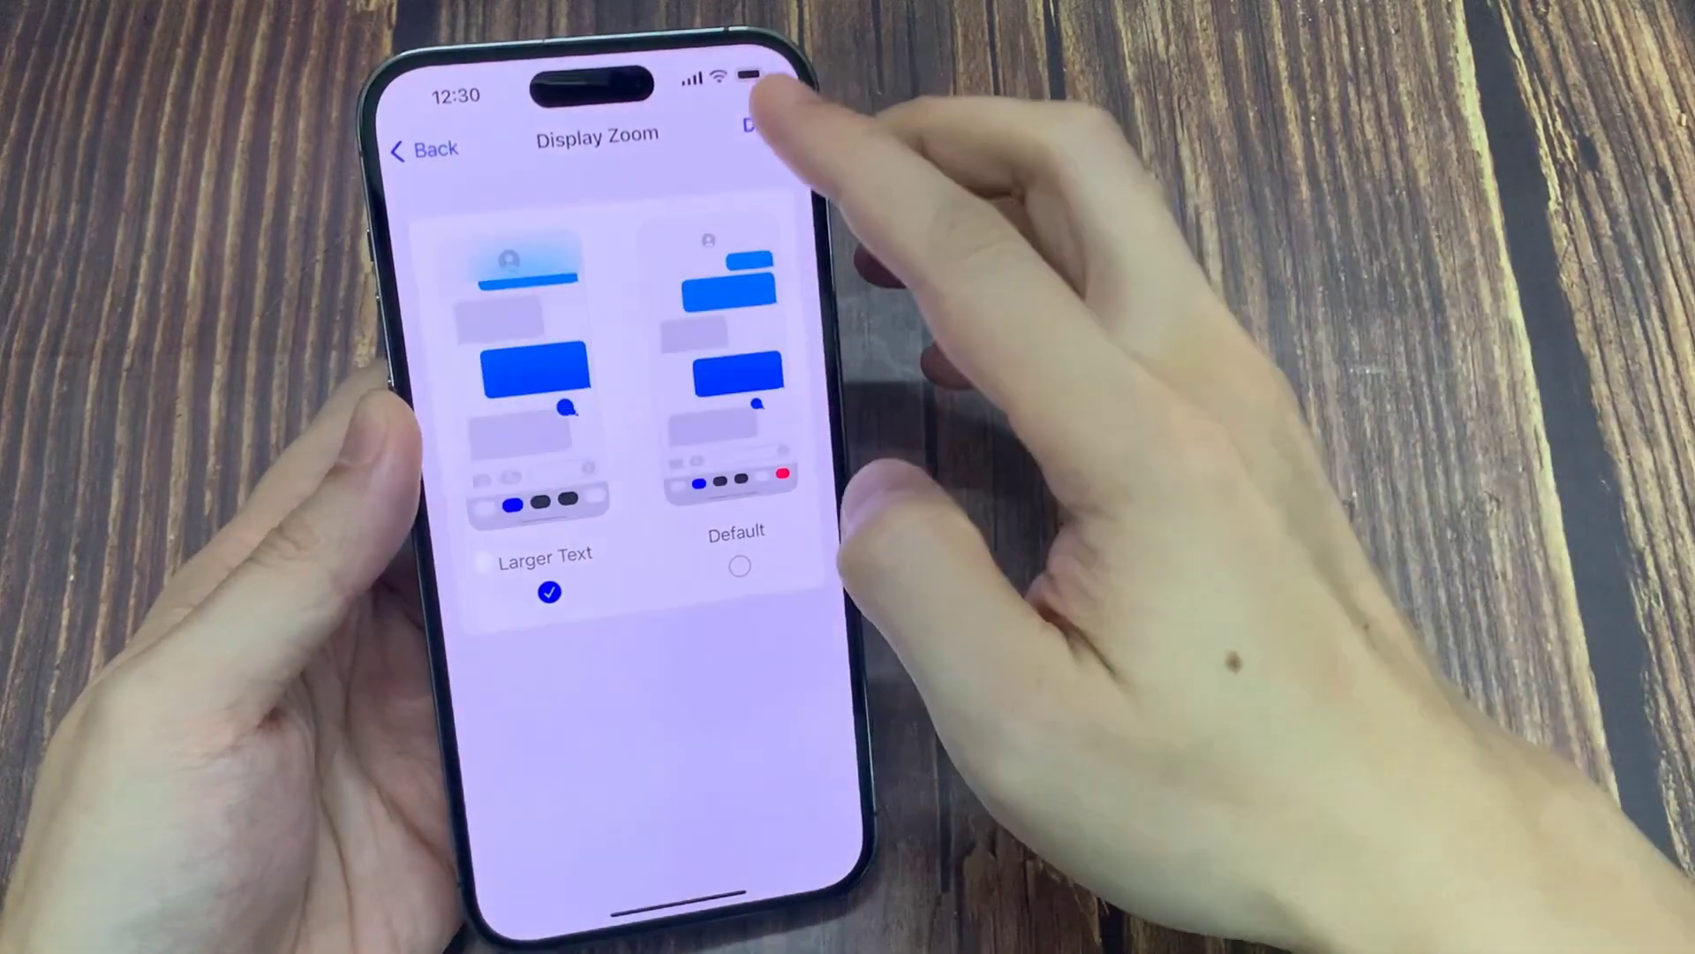
click(419, 148)
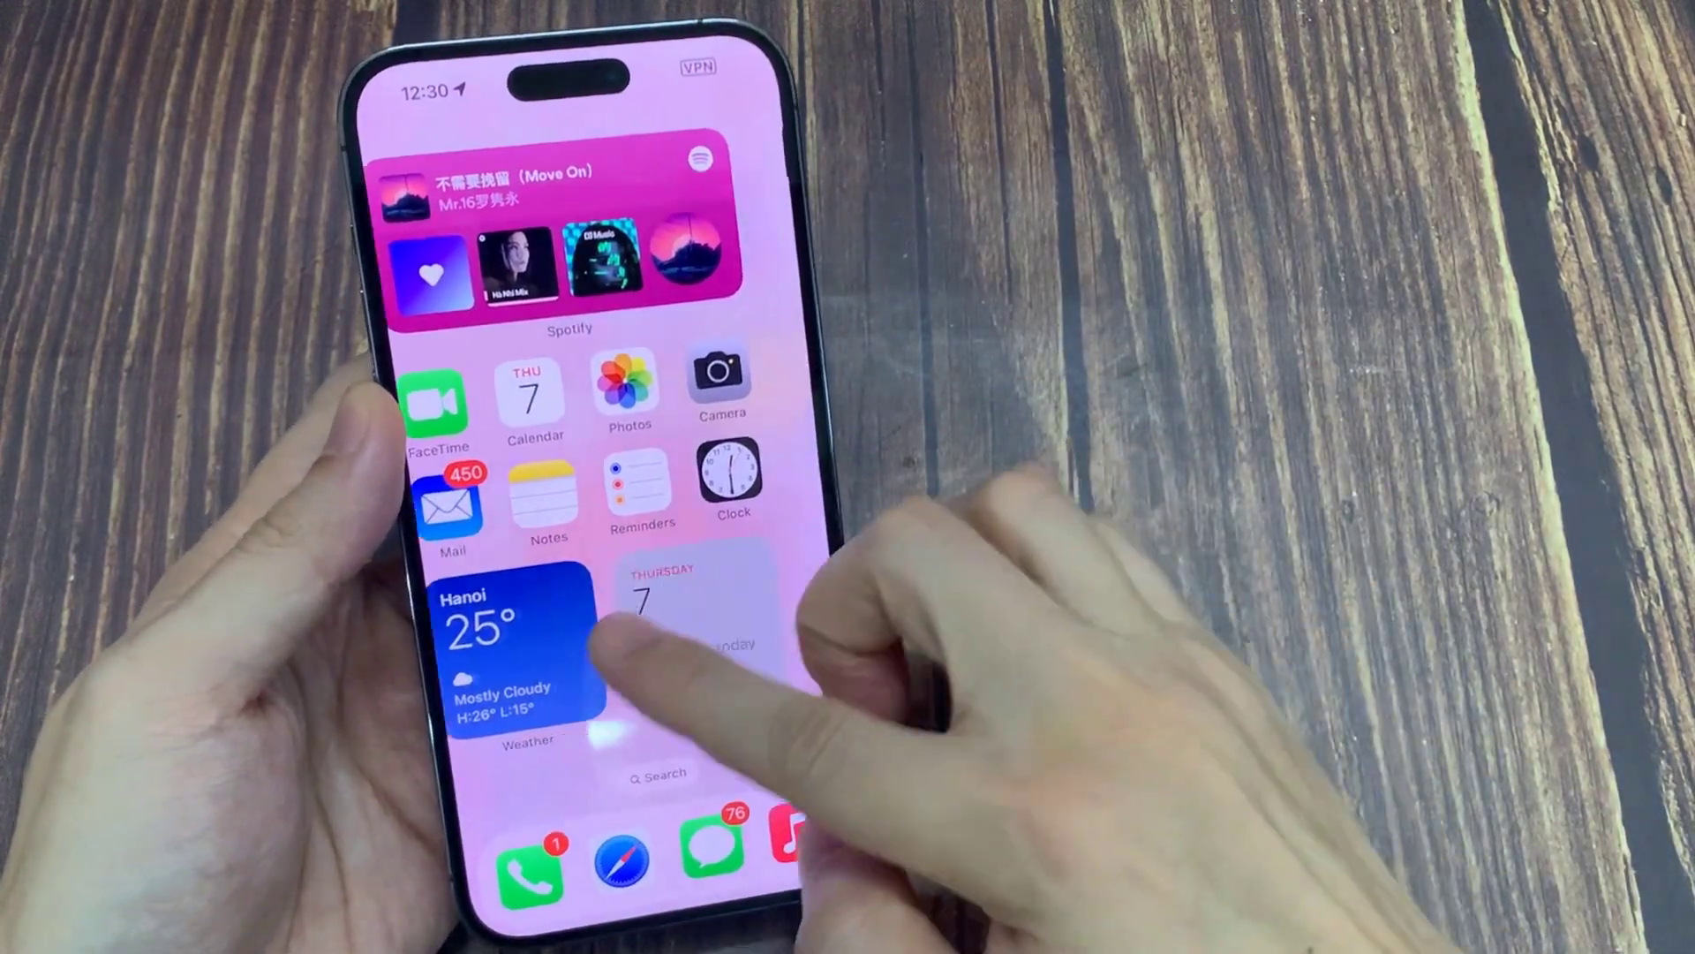
Swipe left across the enlarged Home Screen pages until the App Library appears.
scroll(left, 3)
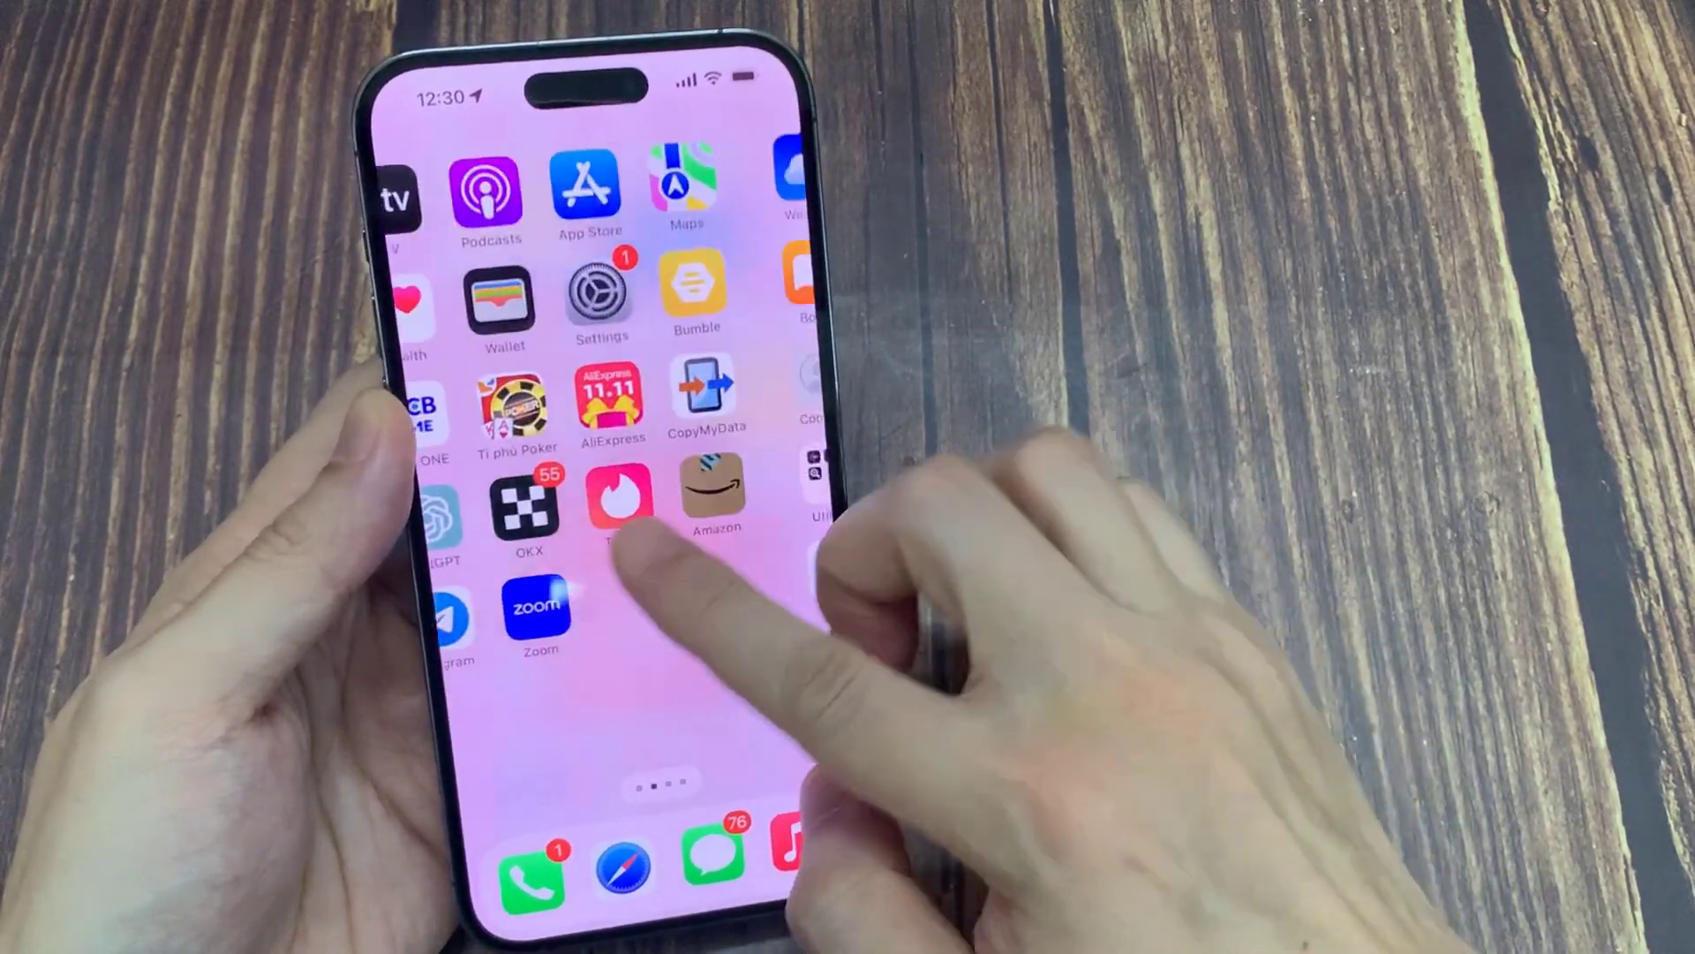
scroll(left, 3)
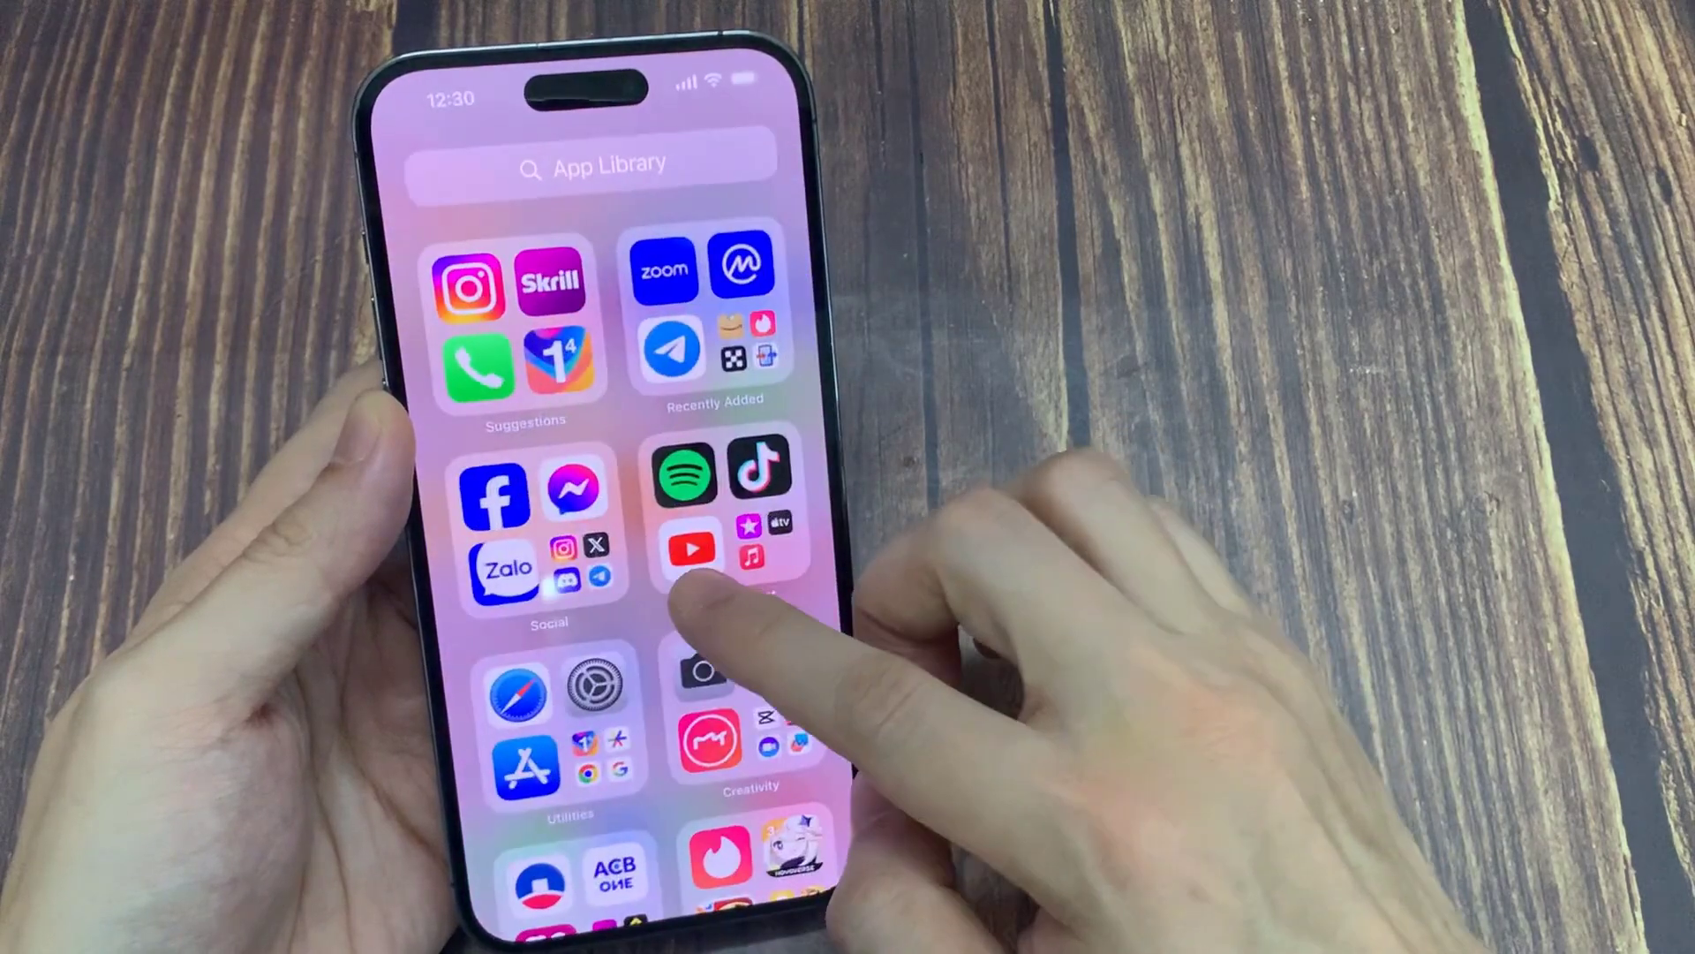
scroll(left, 3)
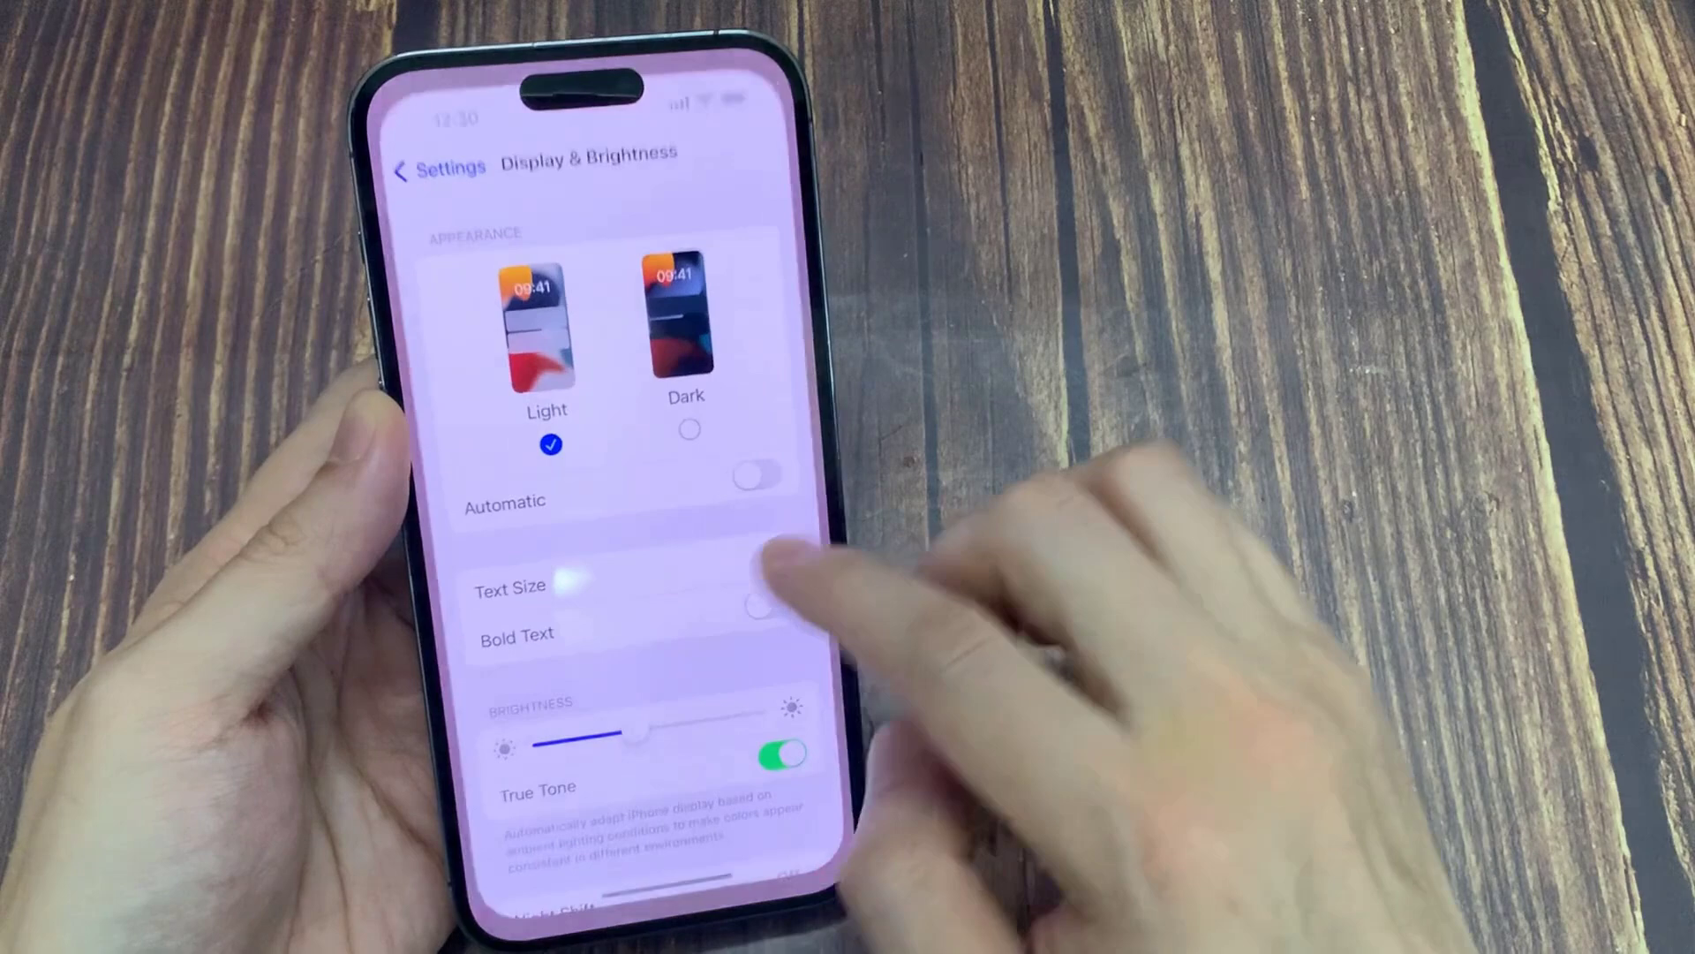
Reselect Default in Display Zoom and confirm, bringing up the Use Standard restart prompt.
scroll(down, 3)
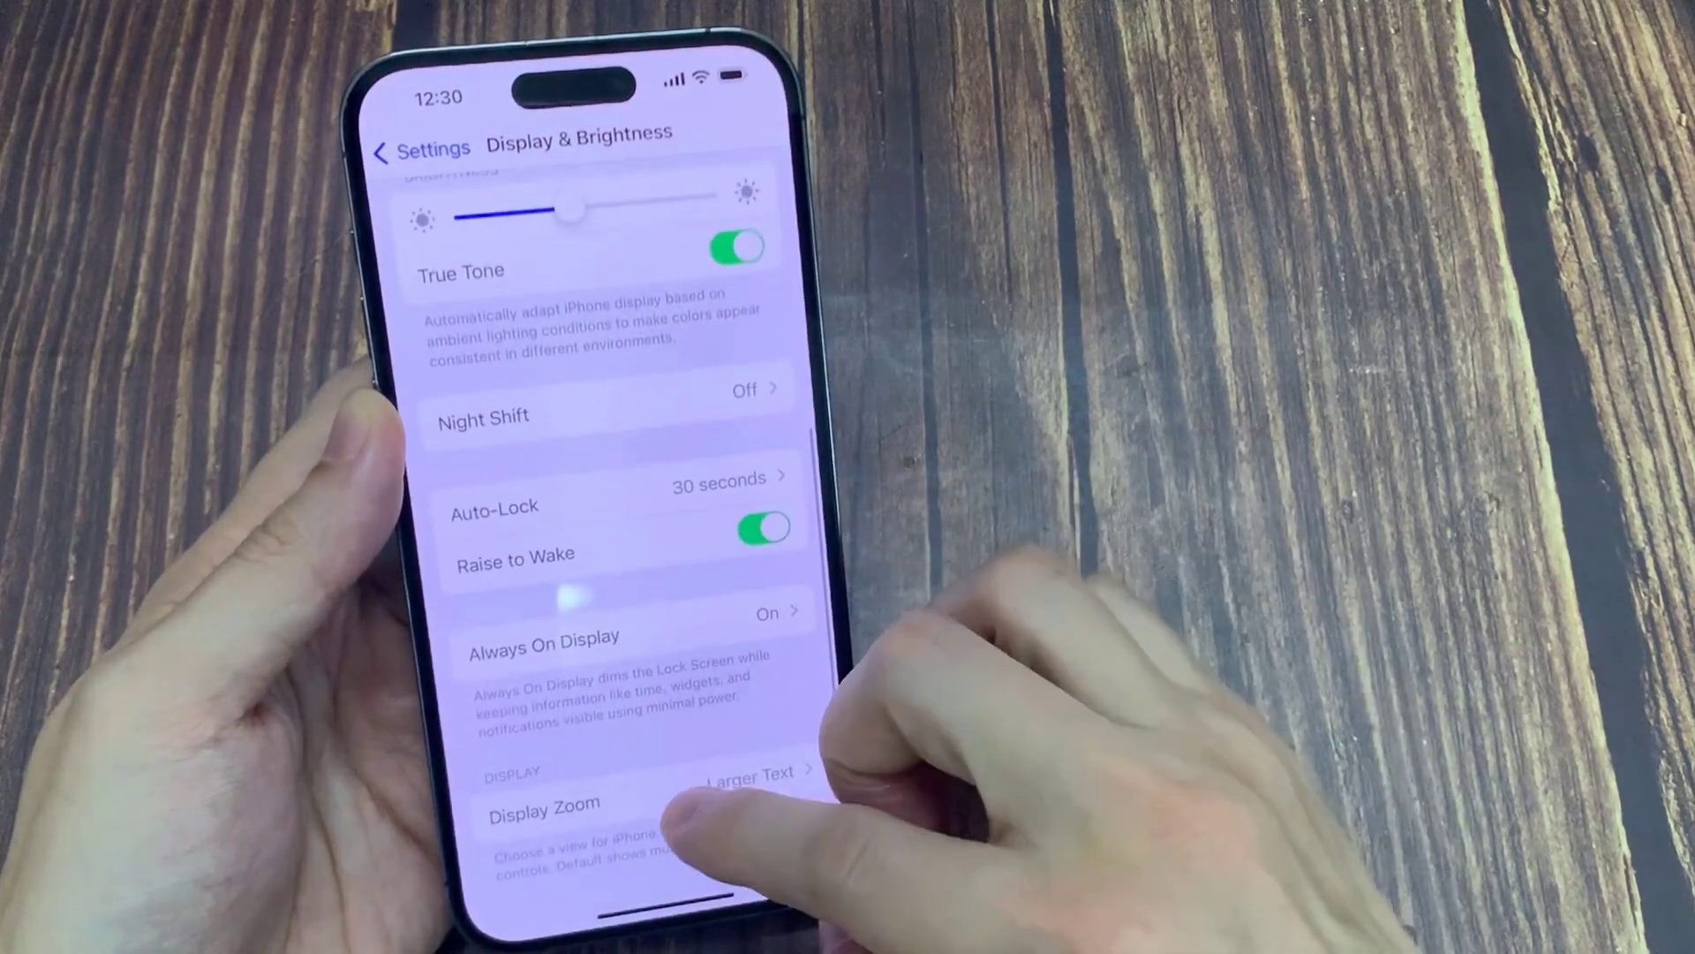
click(544, 804)
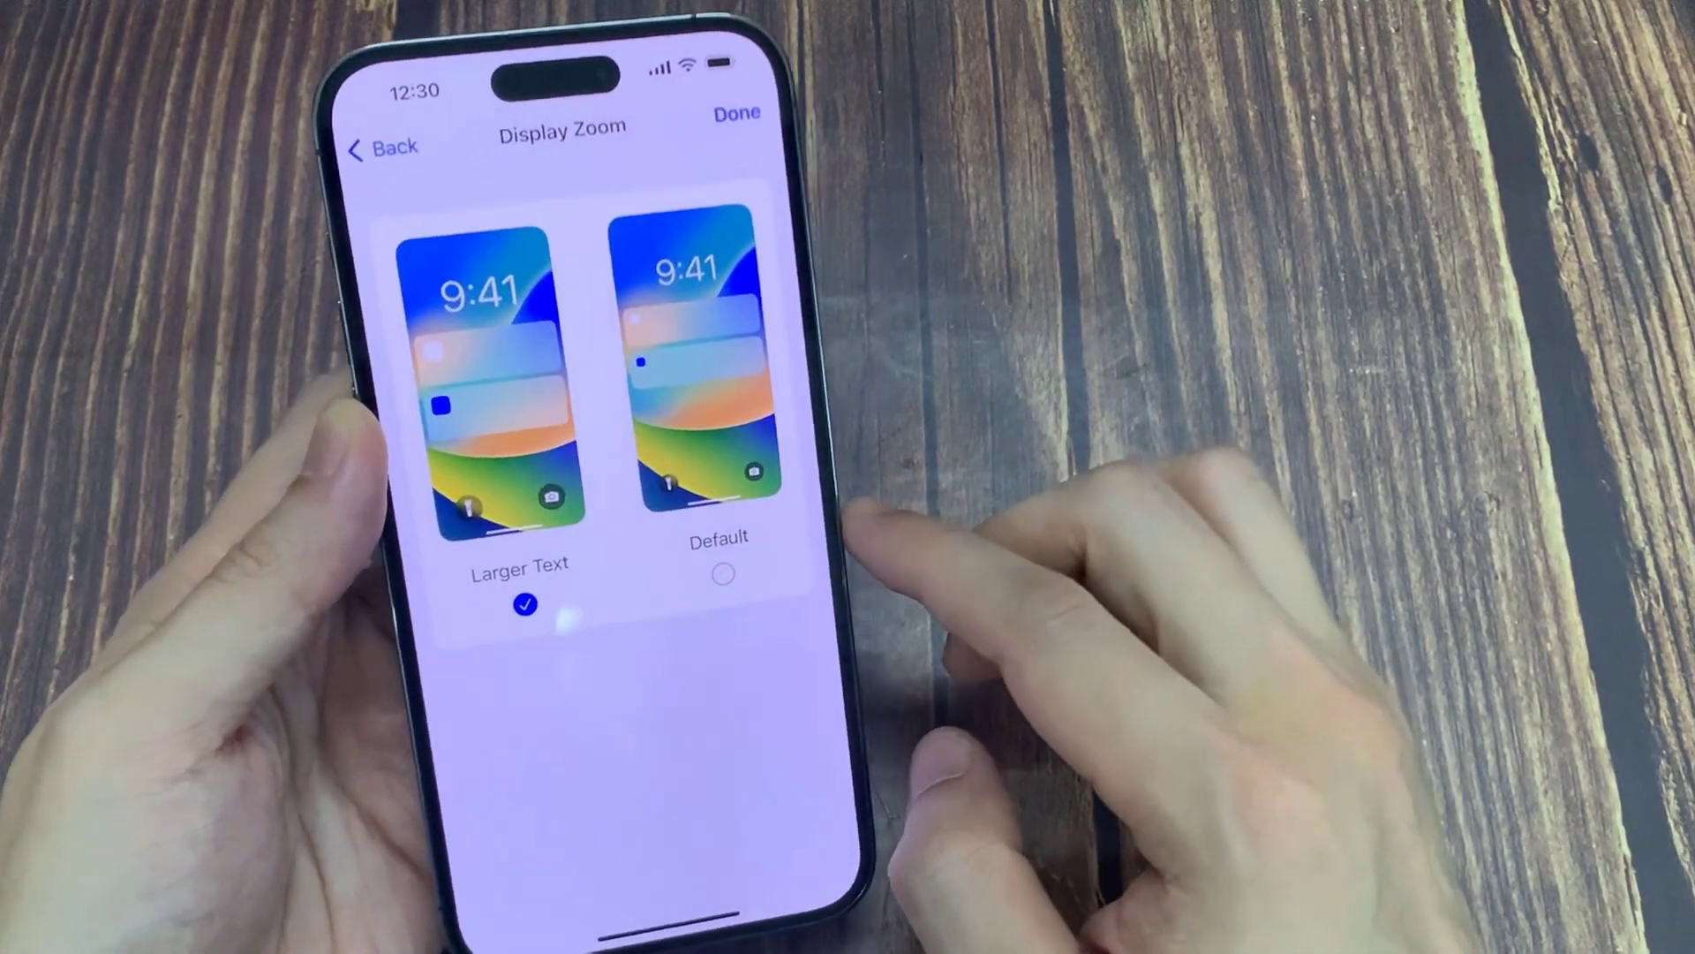
click(721, 574)
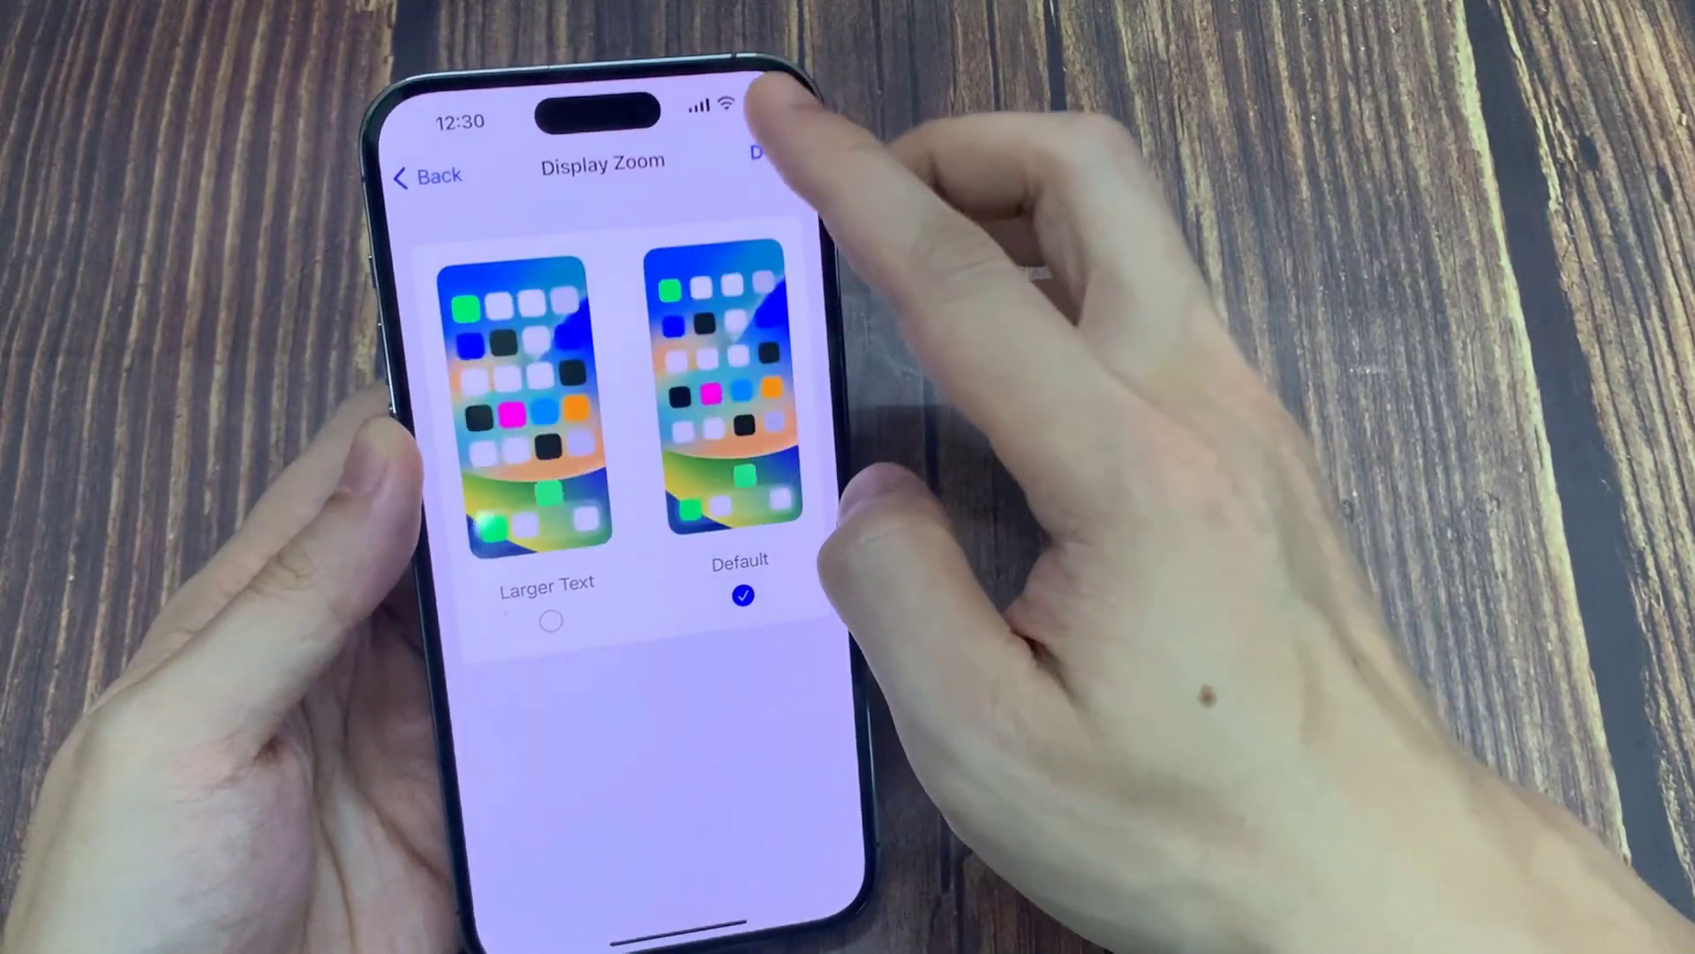
click(765, 154)
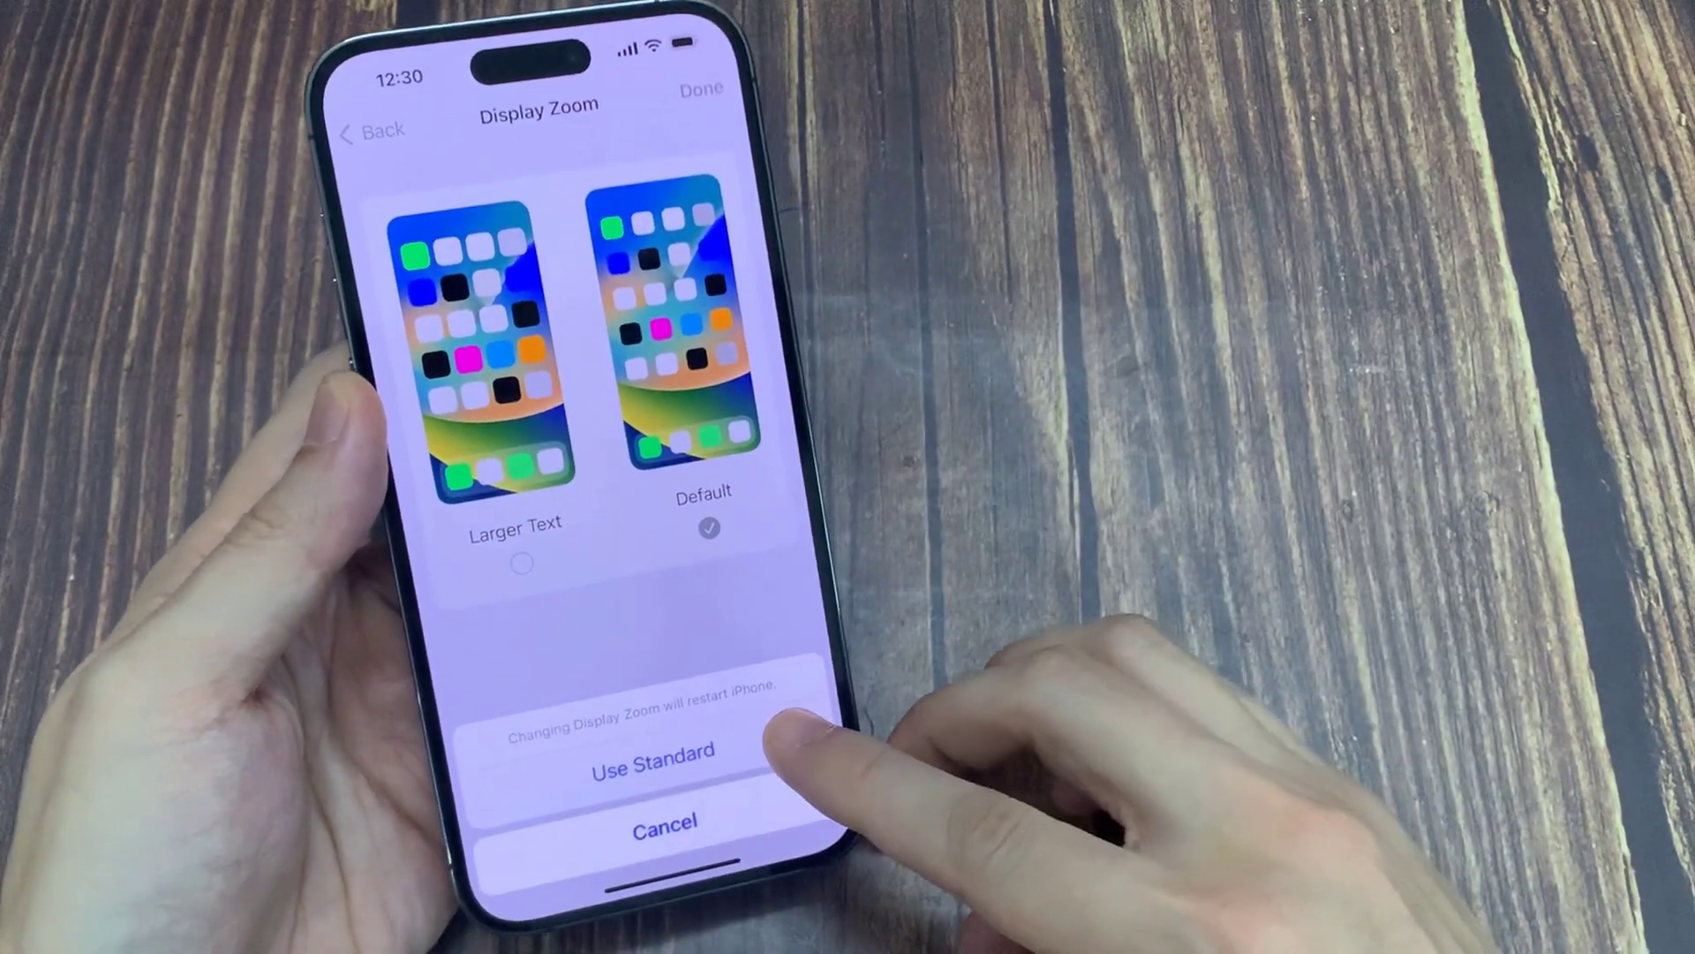